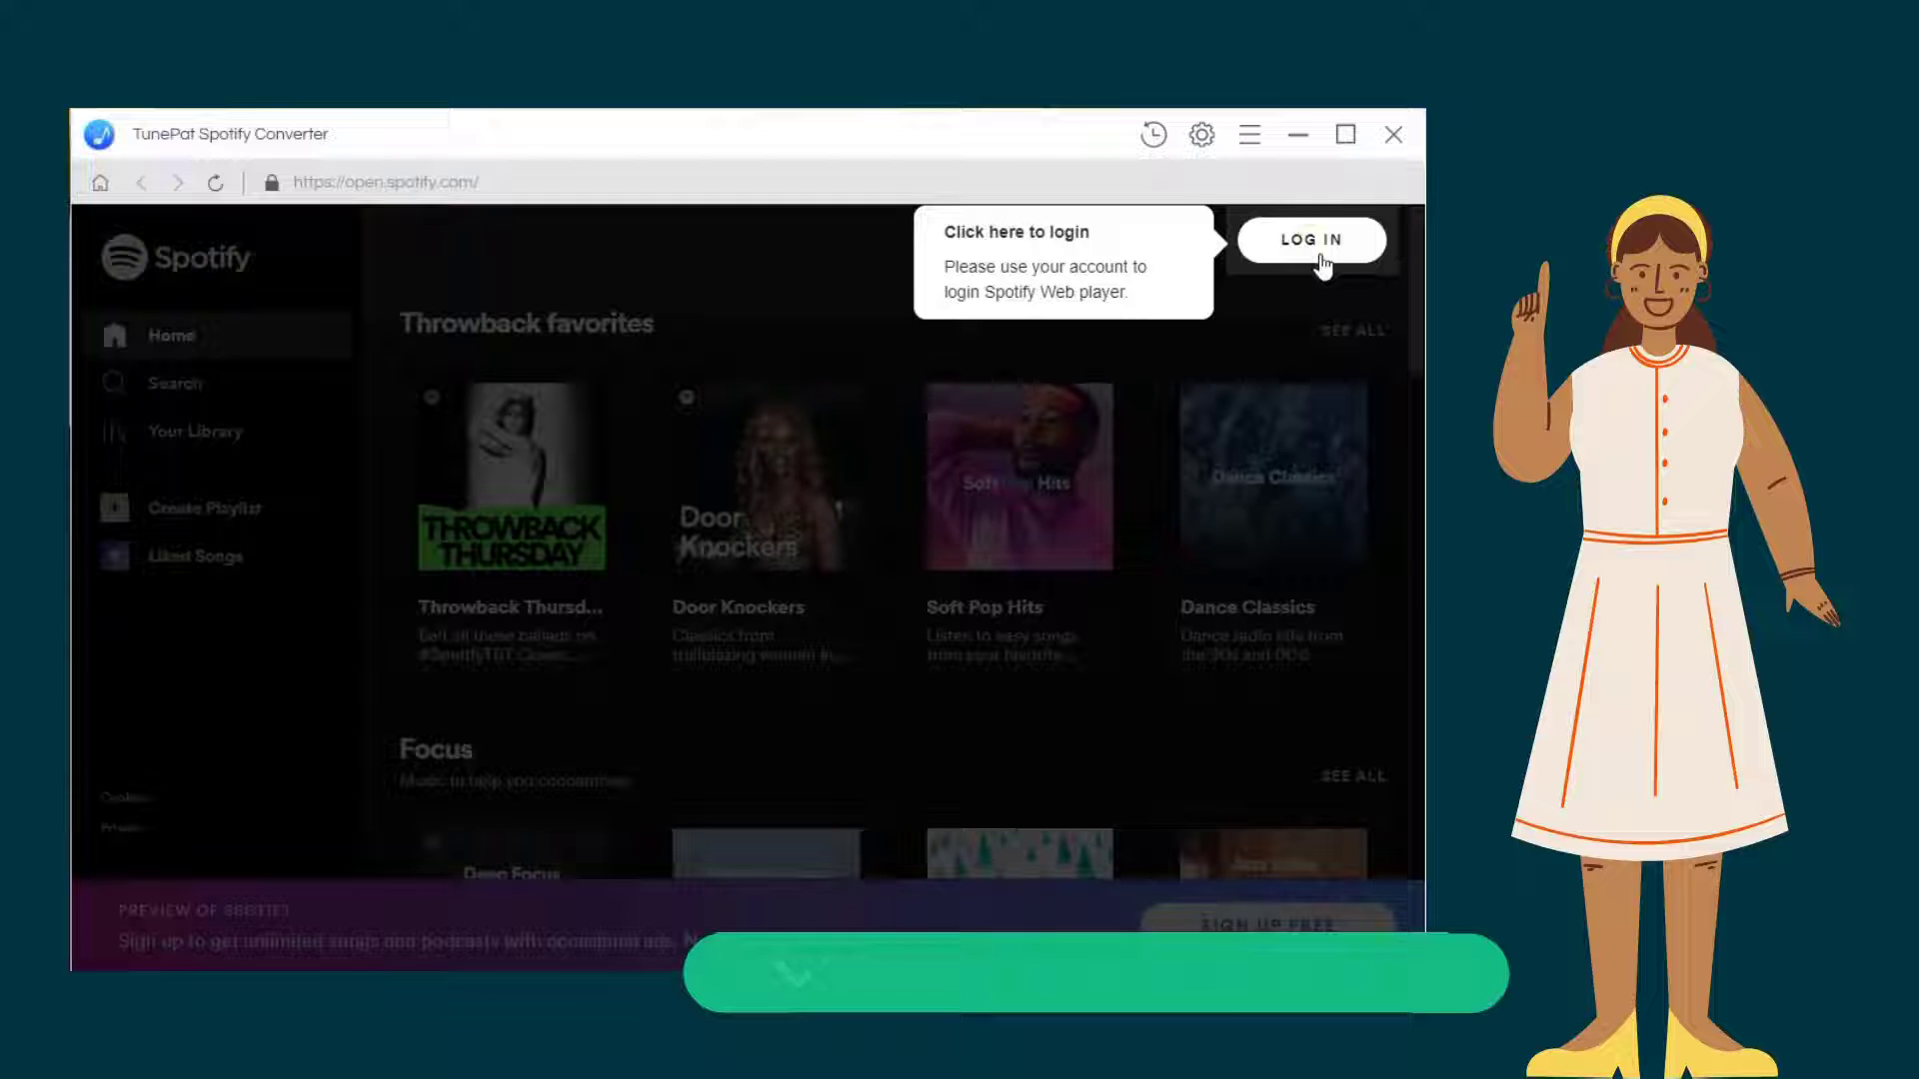
- Sign in to the Spotify web player with the account email (ending .com) and password
{"action": "left_click", "coordinate": [1312, 238]}
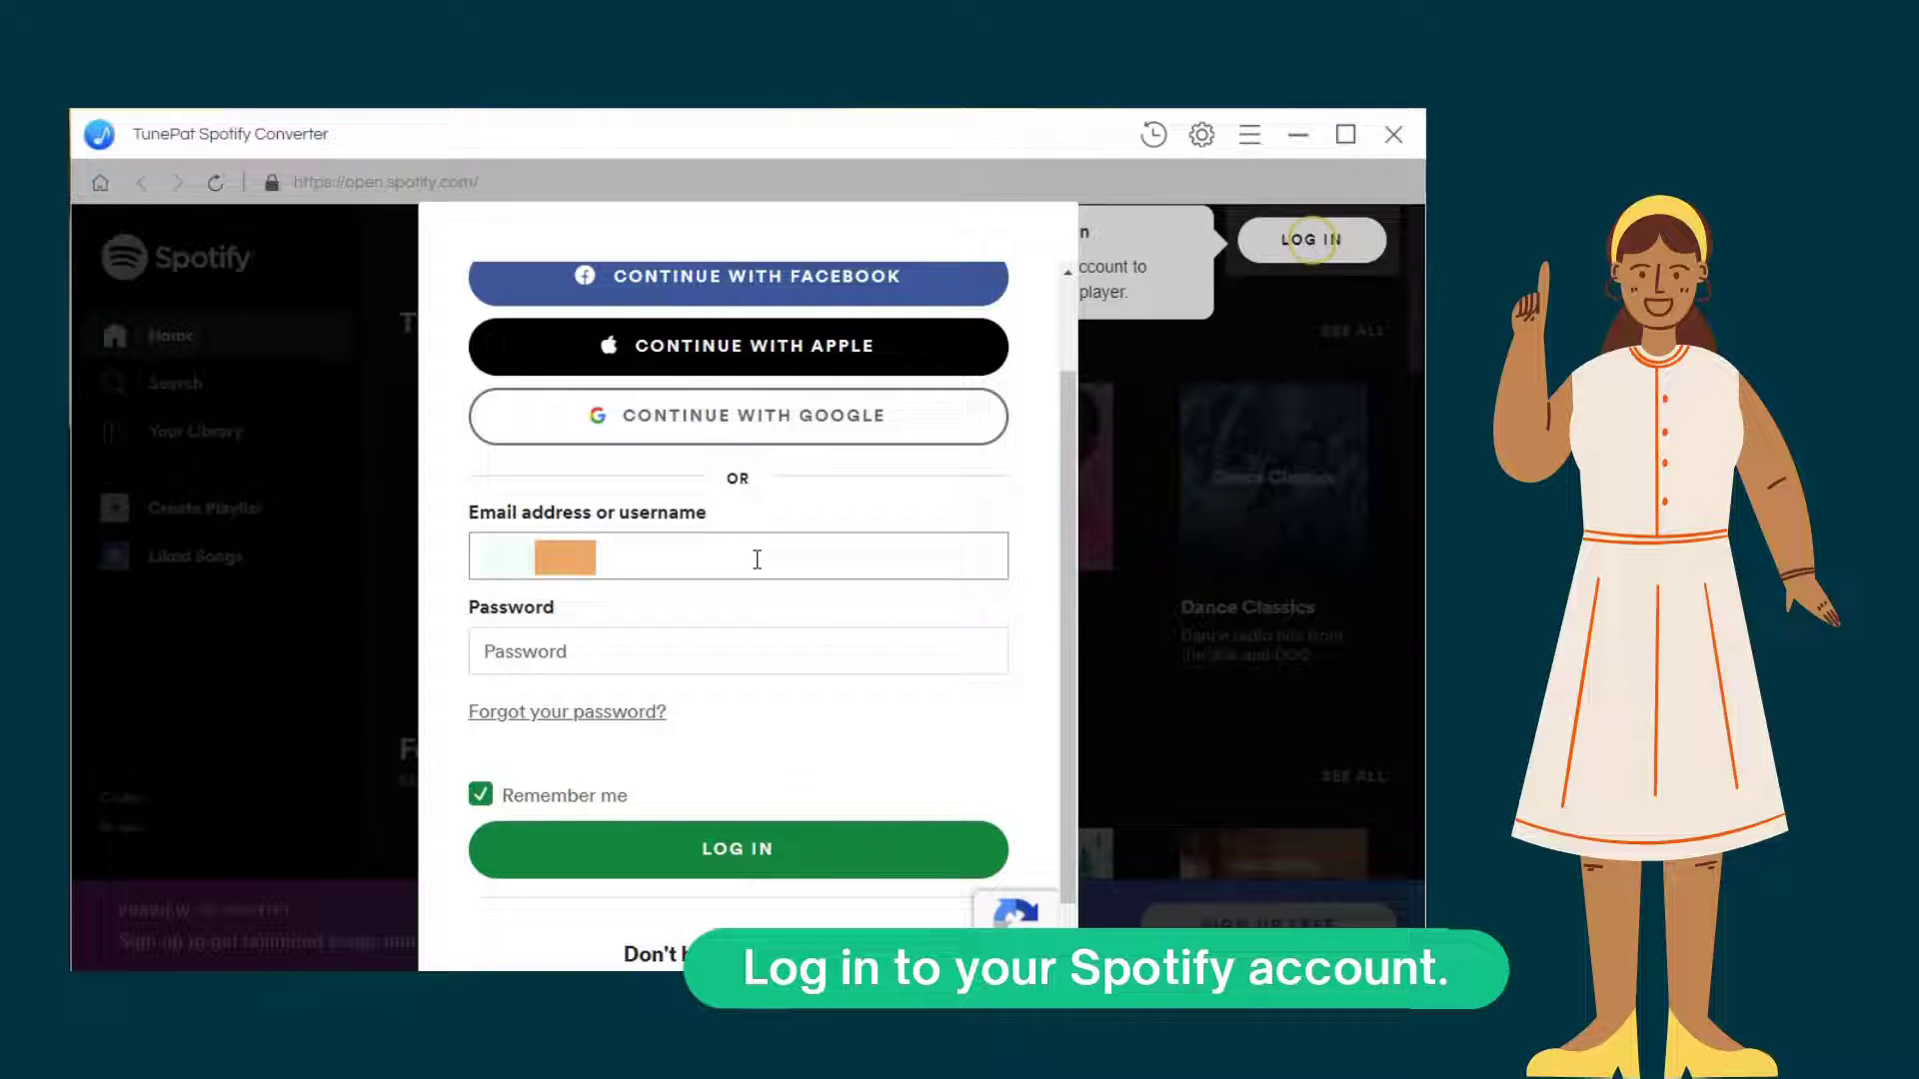
{"action": "type", "text": ".com"}
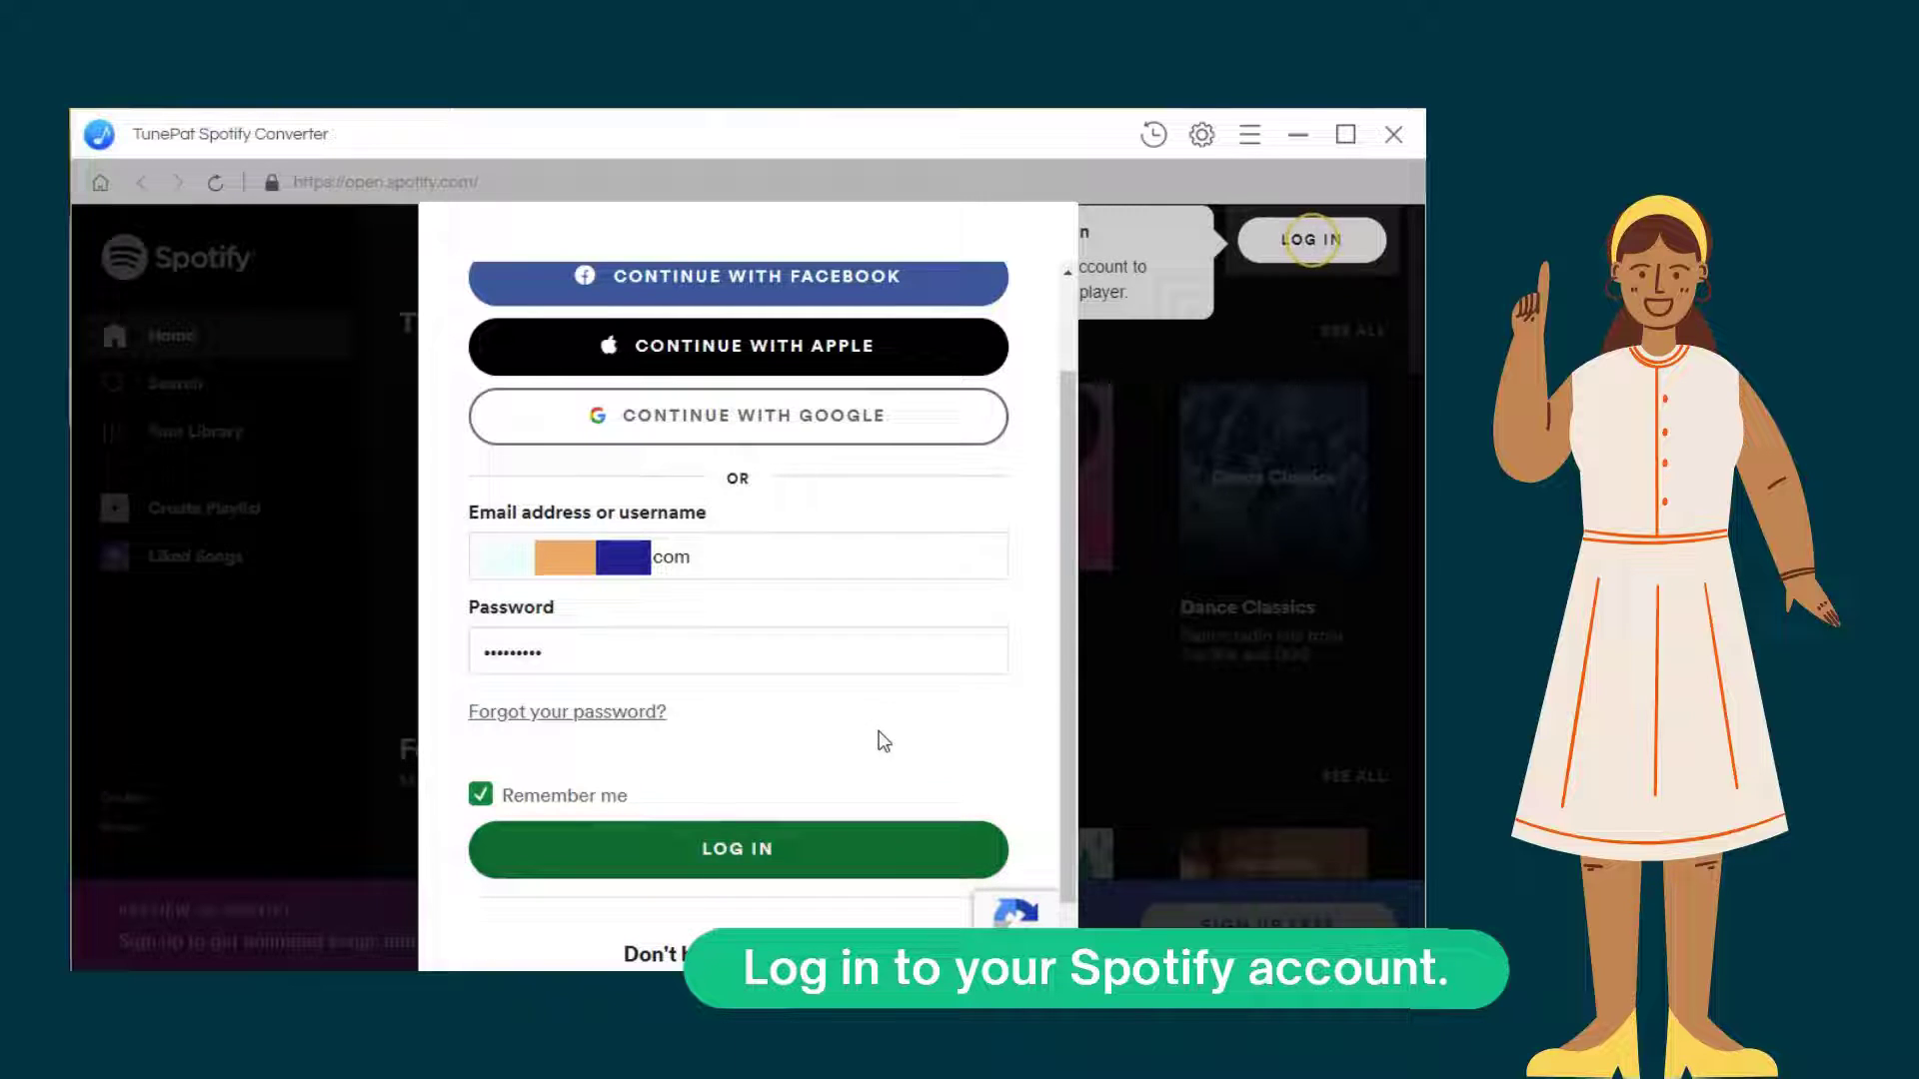
{"action": "left_click", "coordinate": [738, 850]}
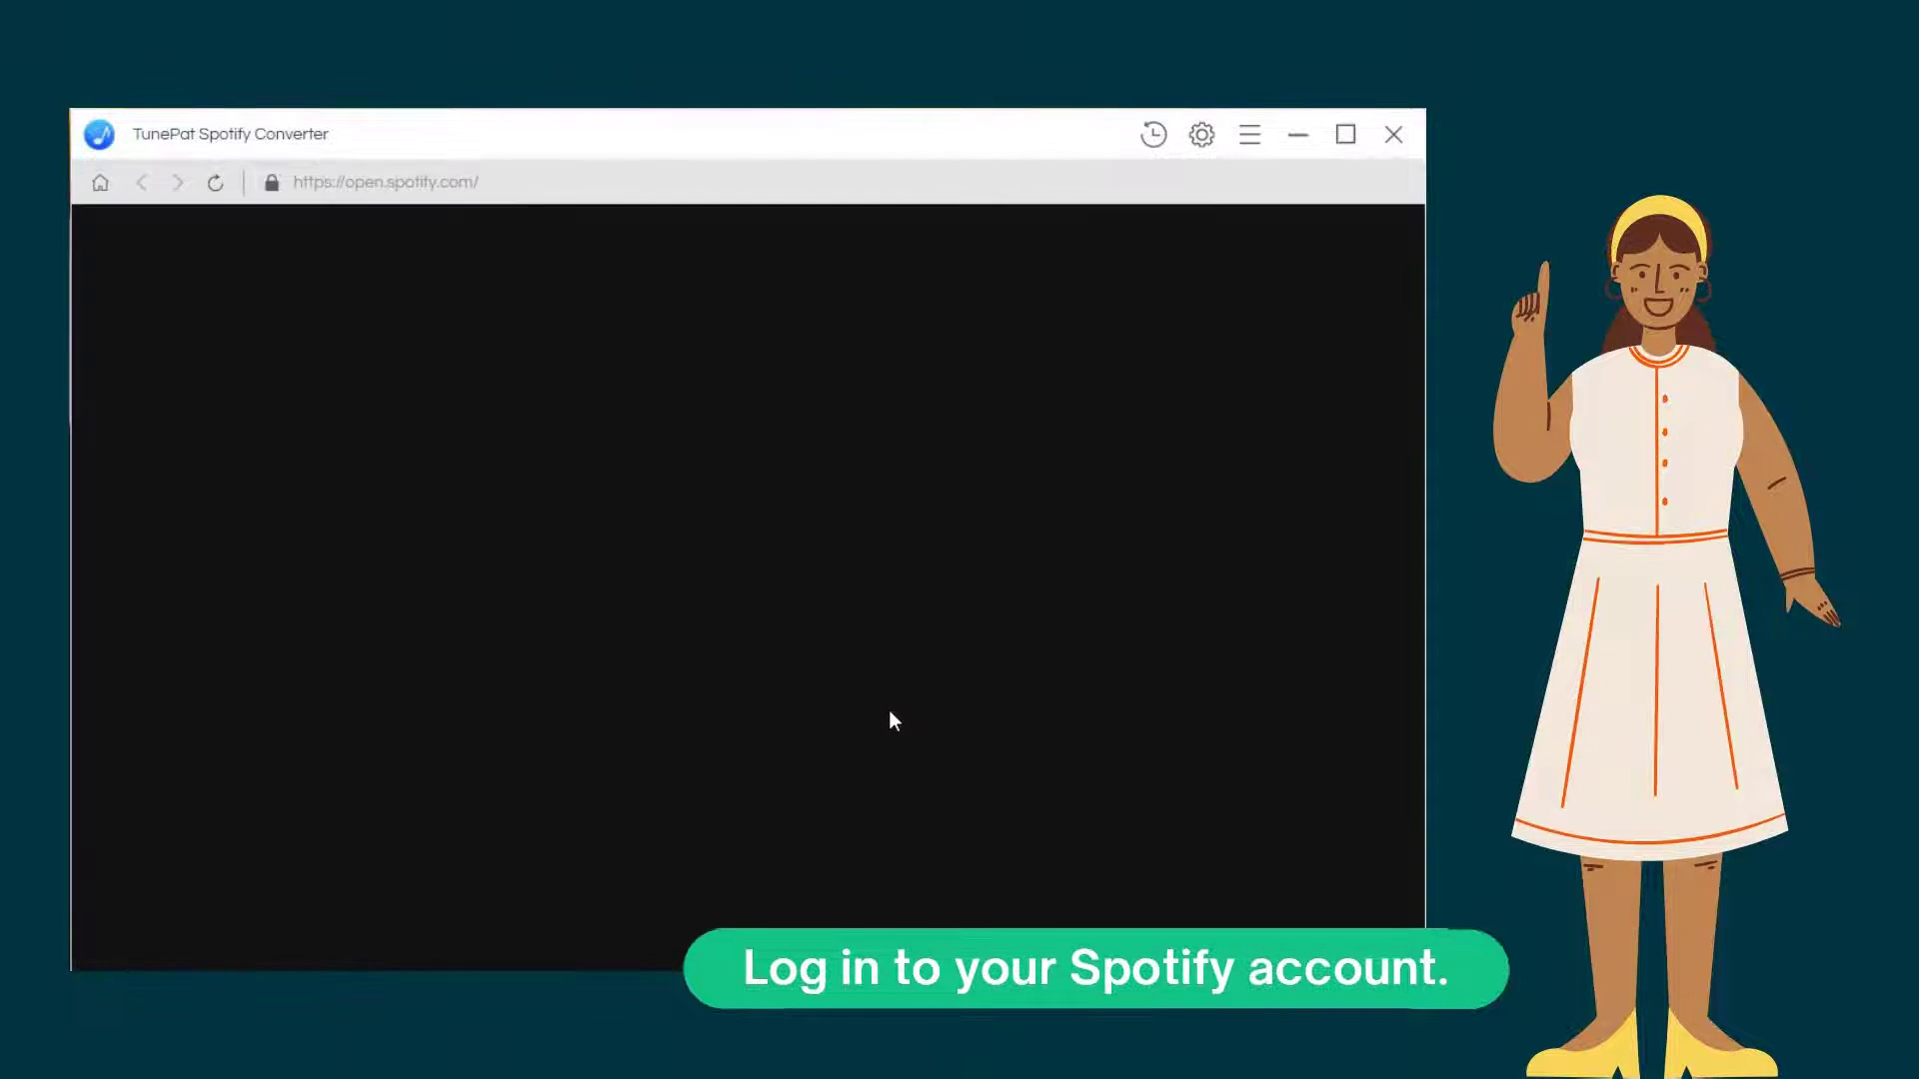
- Set output format to MP3 and file name pattern to {Title} {Track Number} in Settings
{"action": "left_click", "coordinate": [1202, 134]}
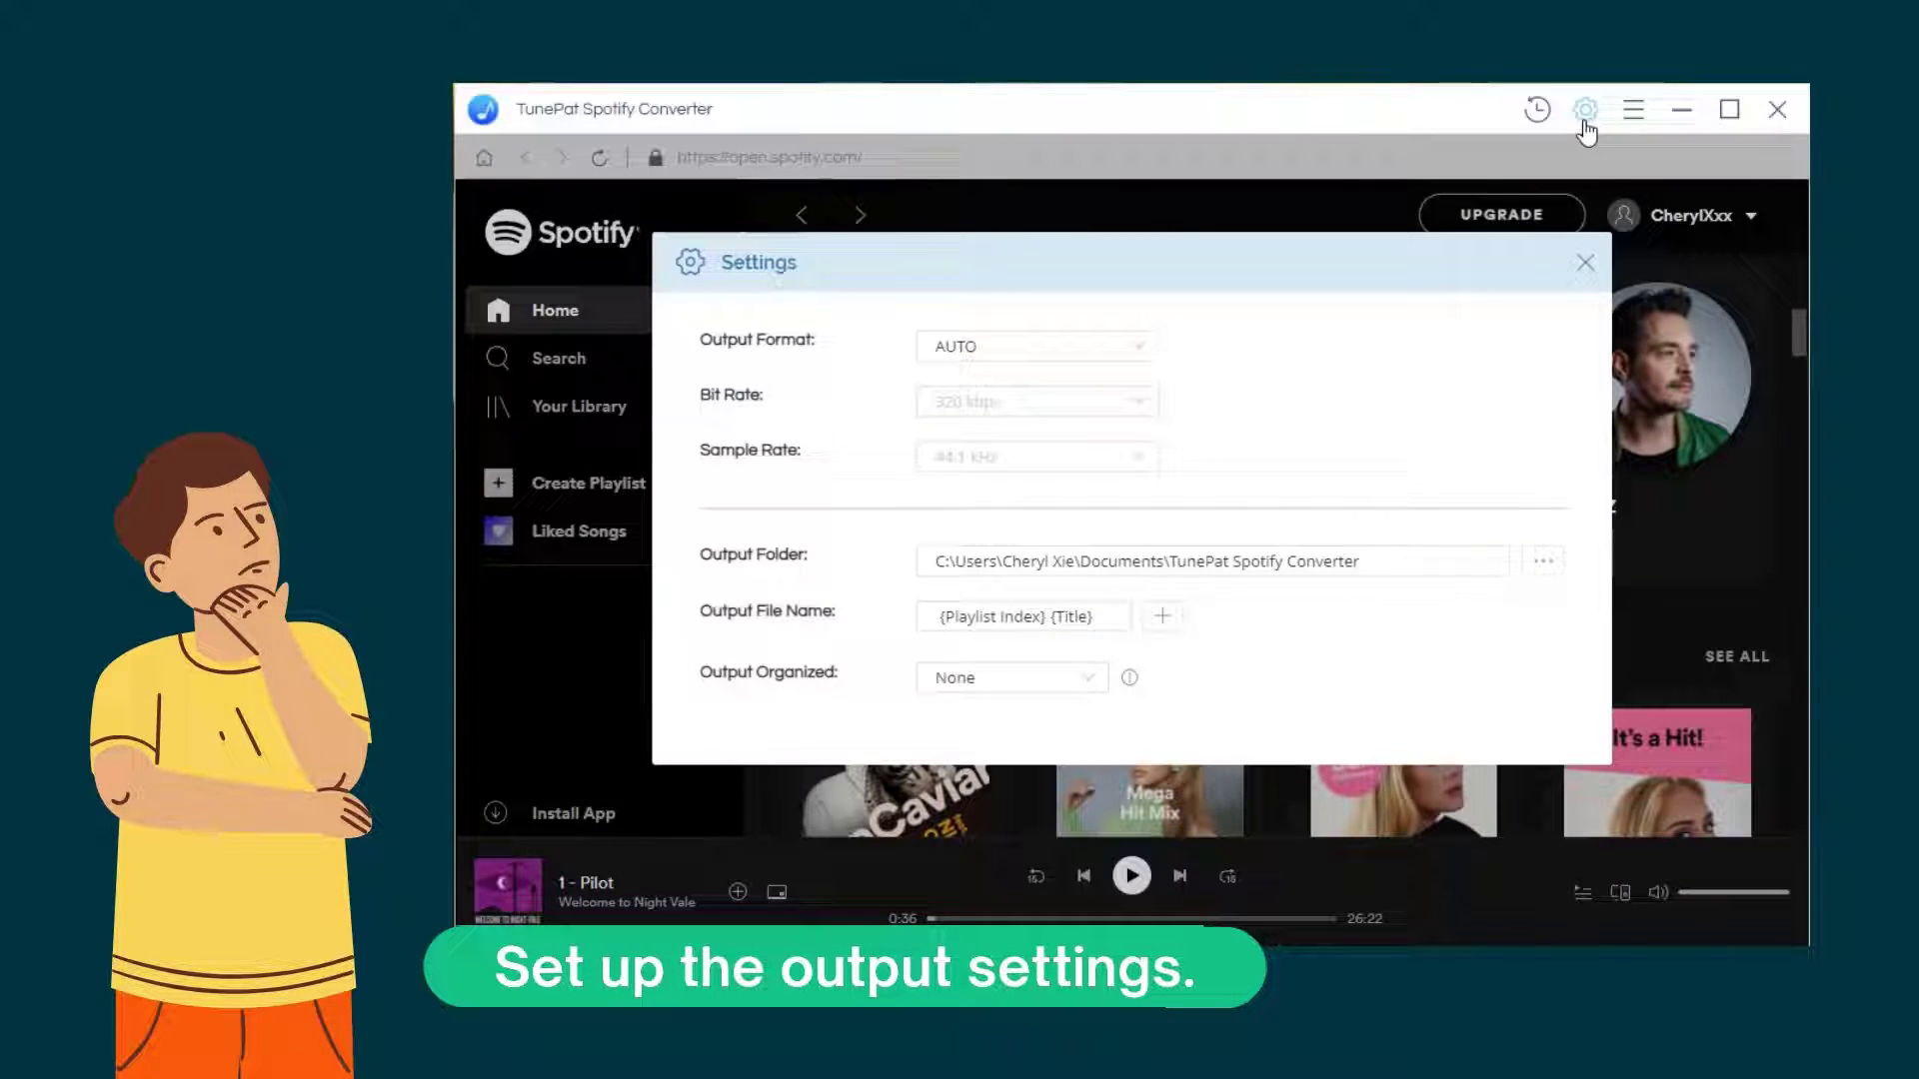
{"action": "left_click", "coordinate": [1033, 346]}
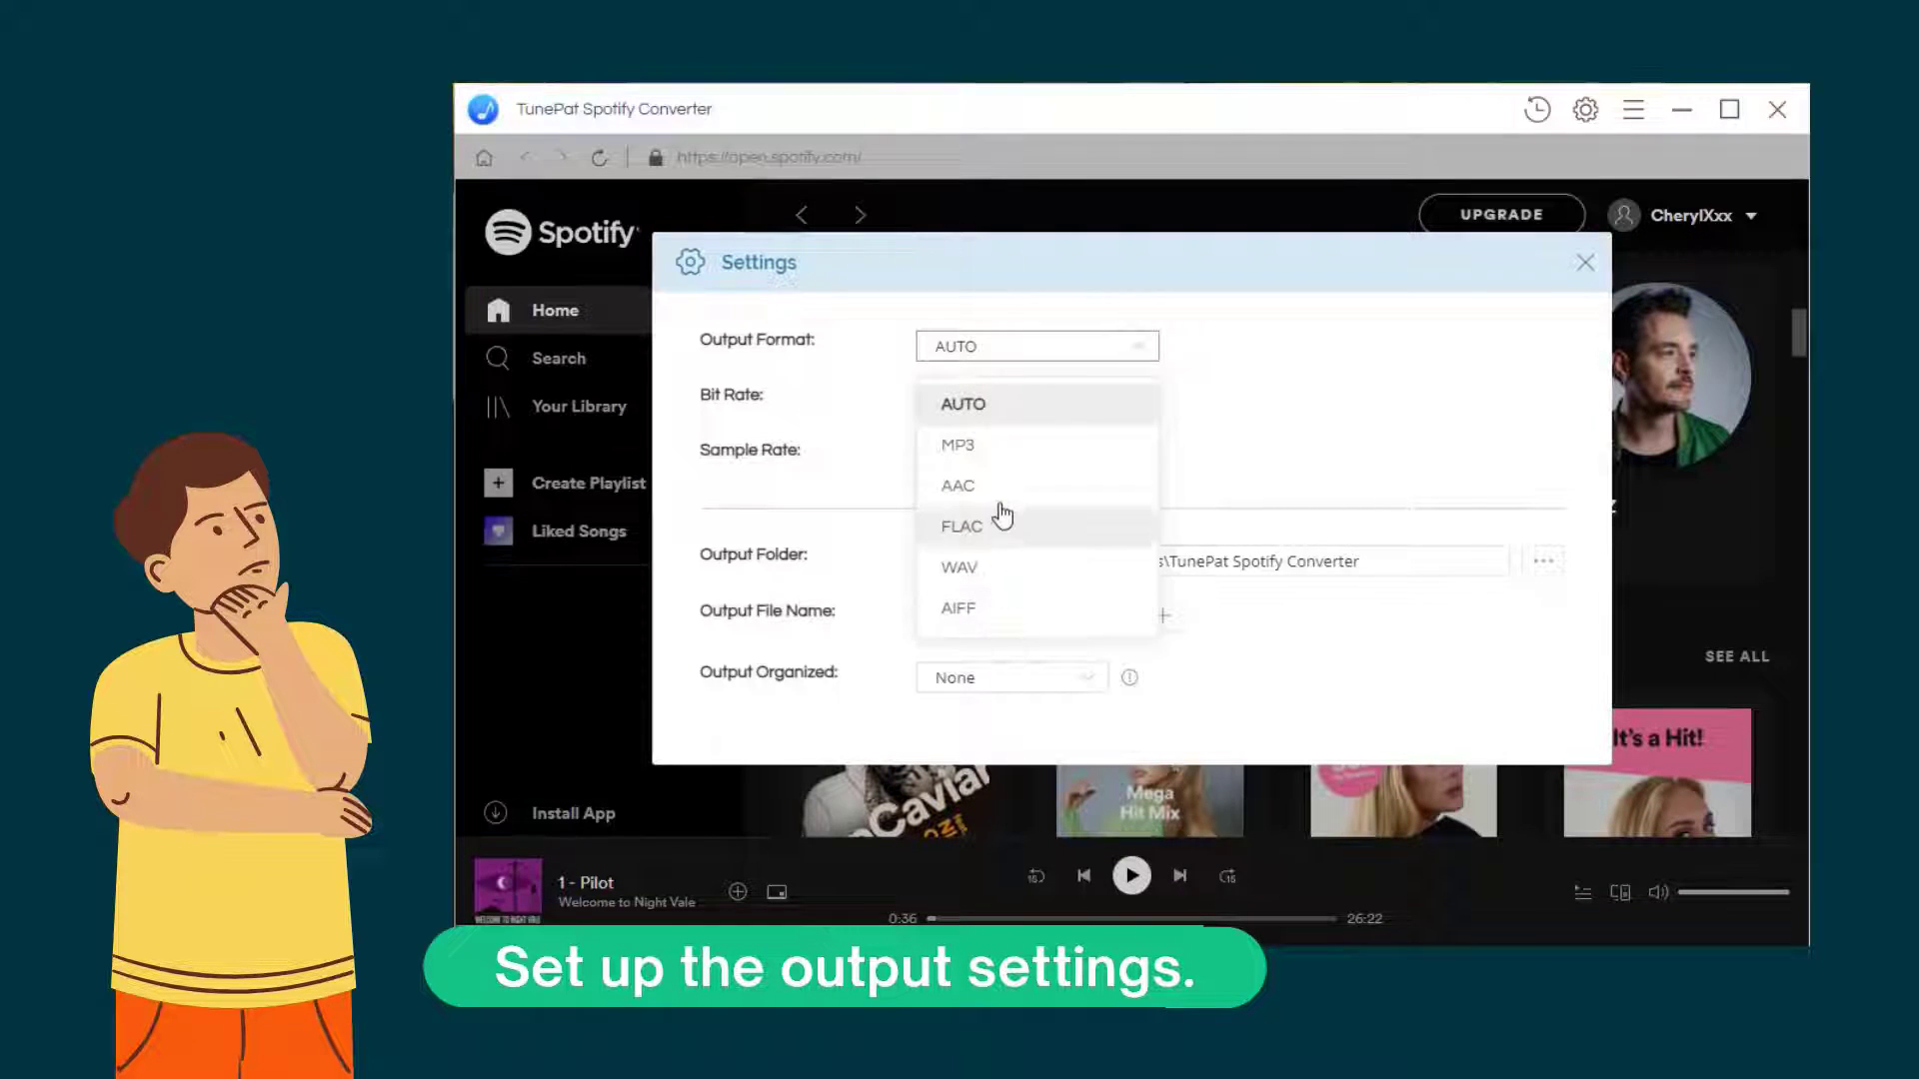
{"action": "left_click", "coordinate": [957, 444]}
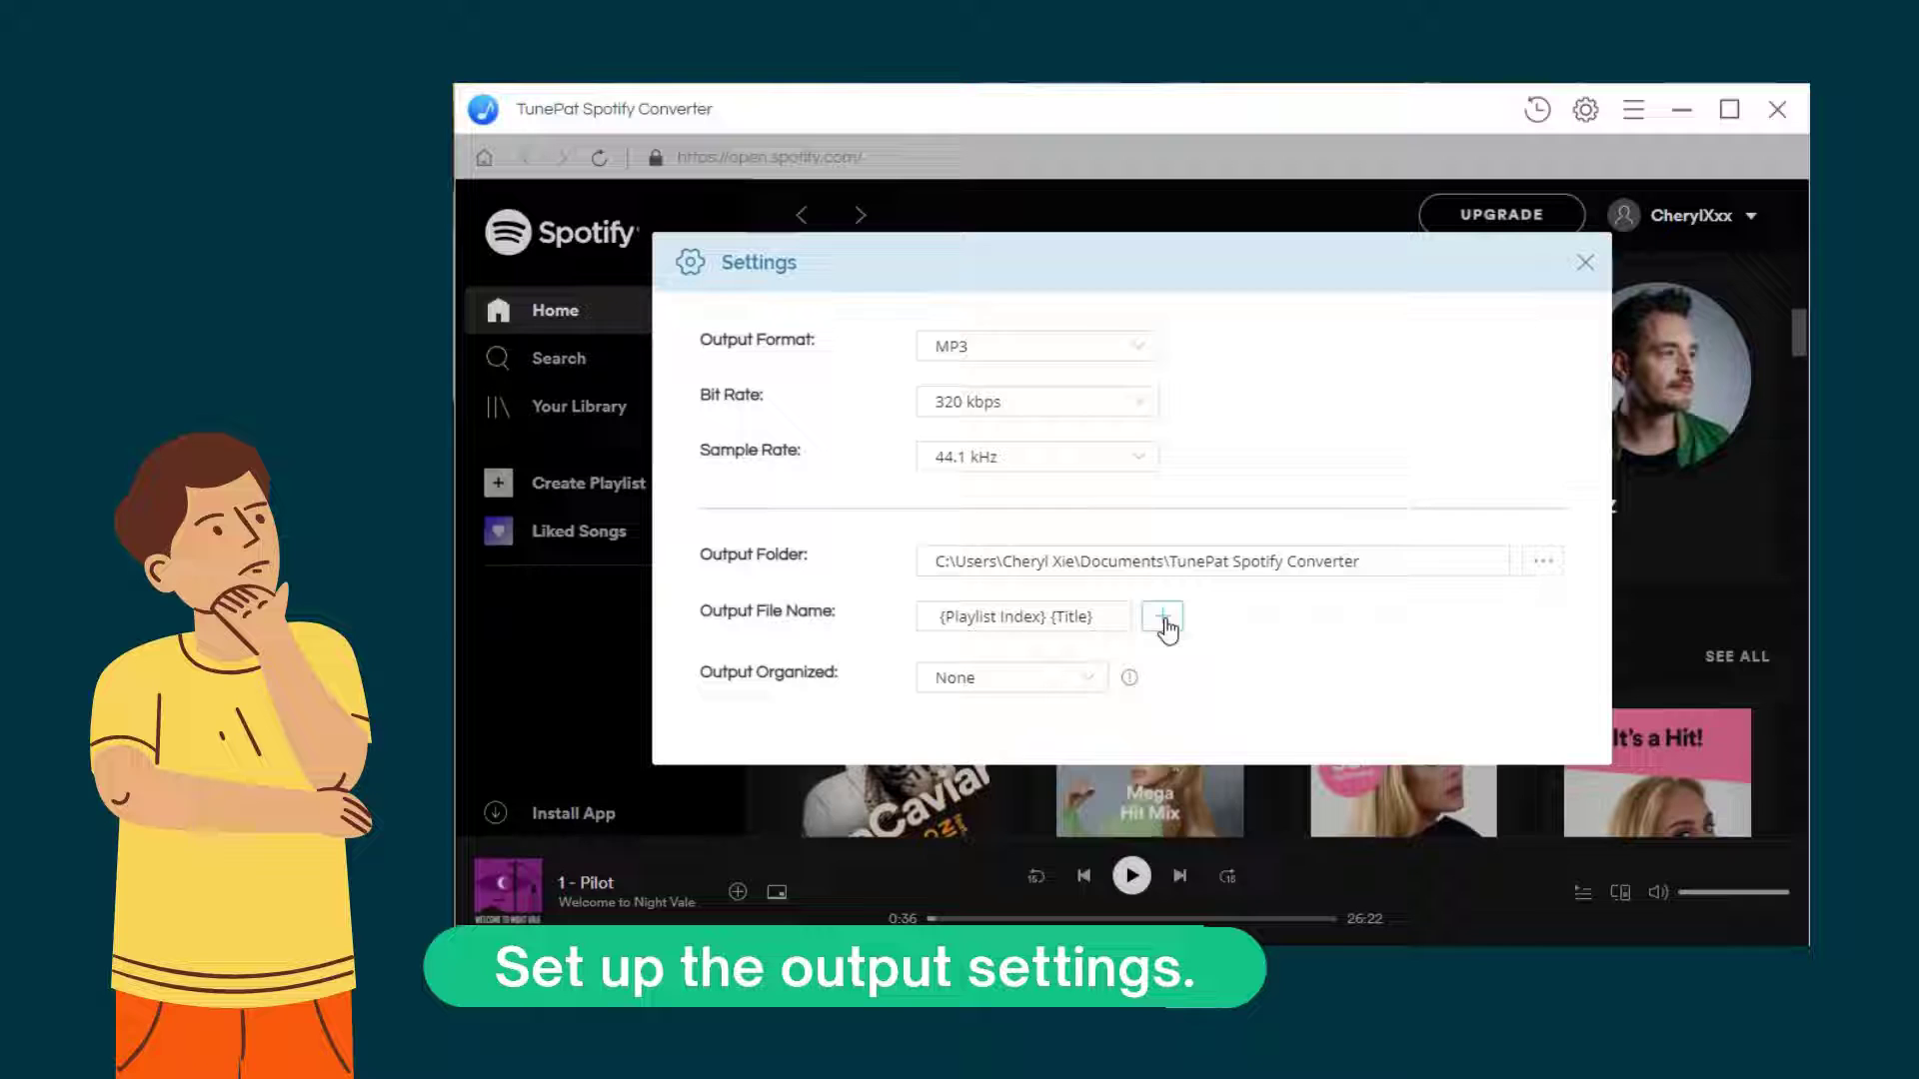
{"action": "left_click", "coordinate": [1159, 618]}
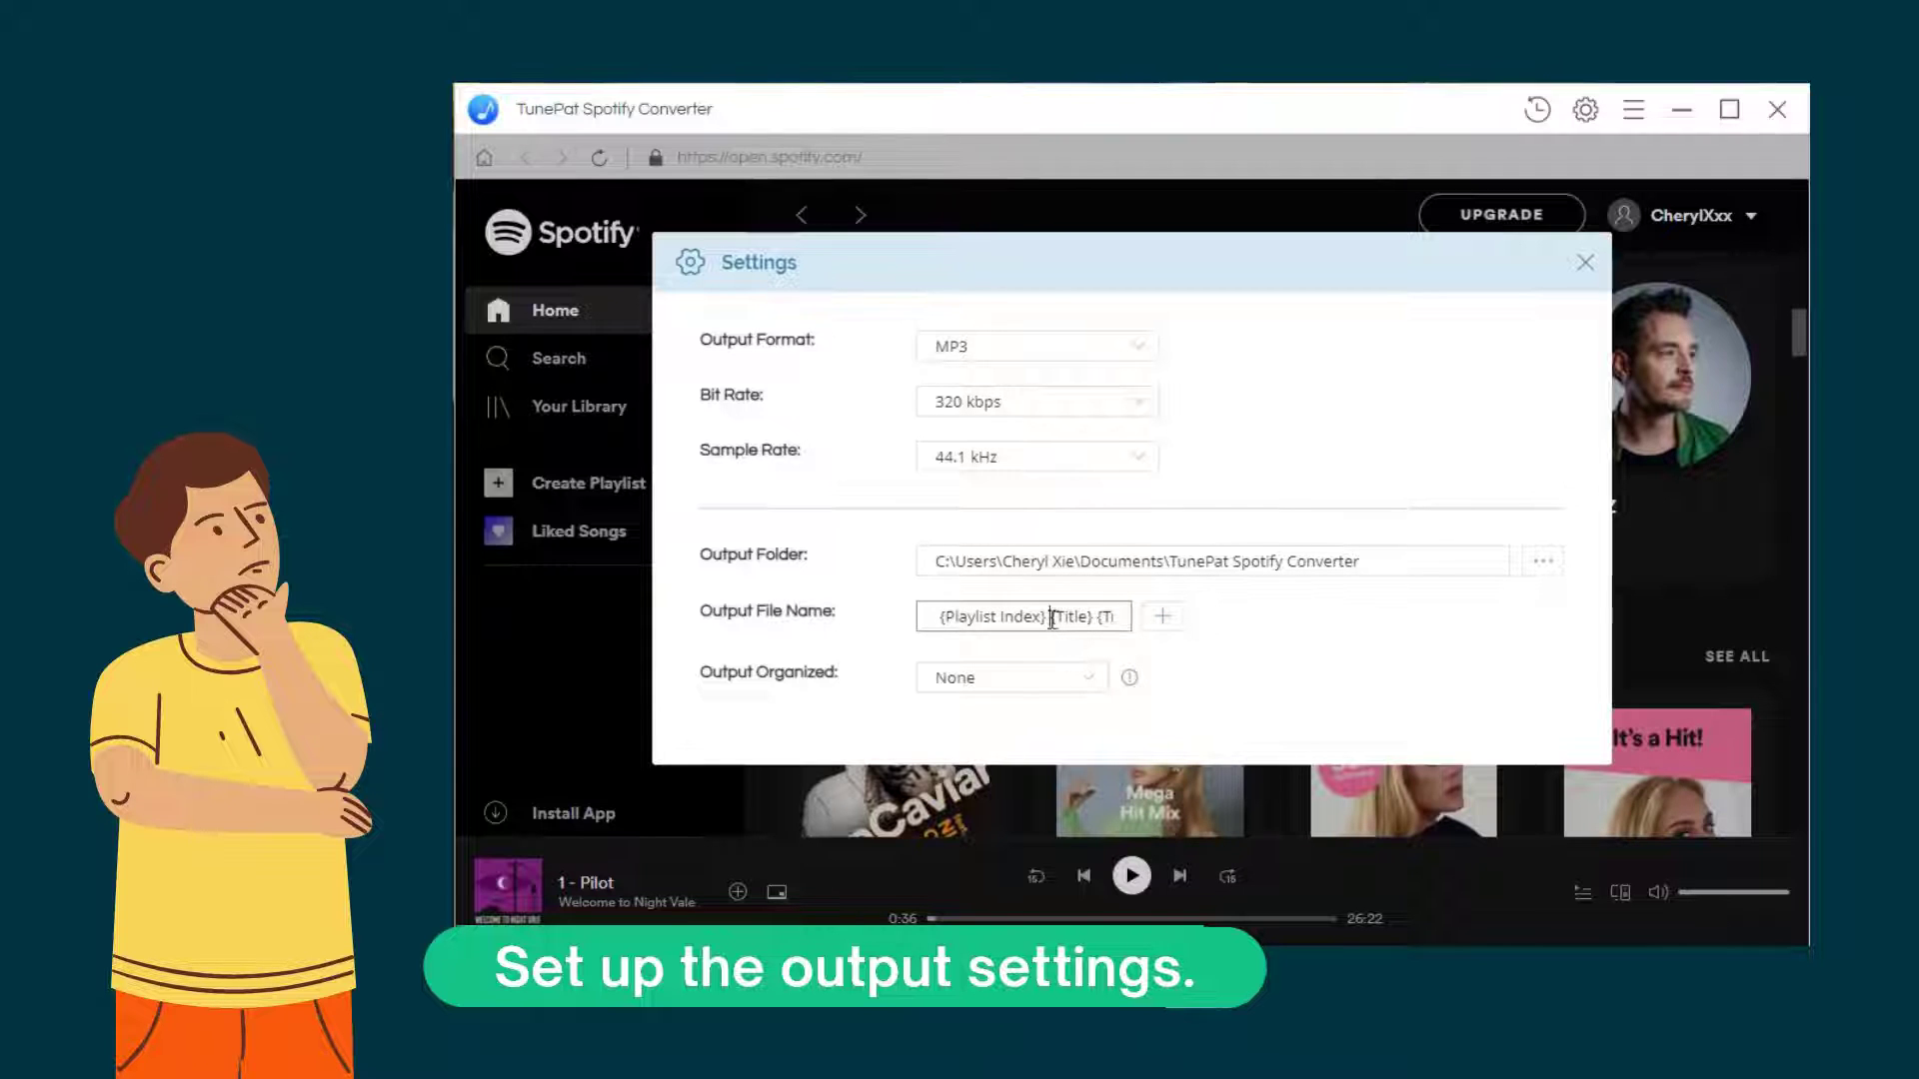
{"action": "left_click", "coordinate": [1023, 615]}
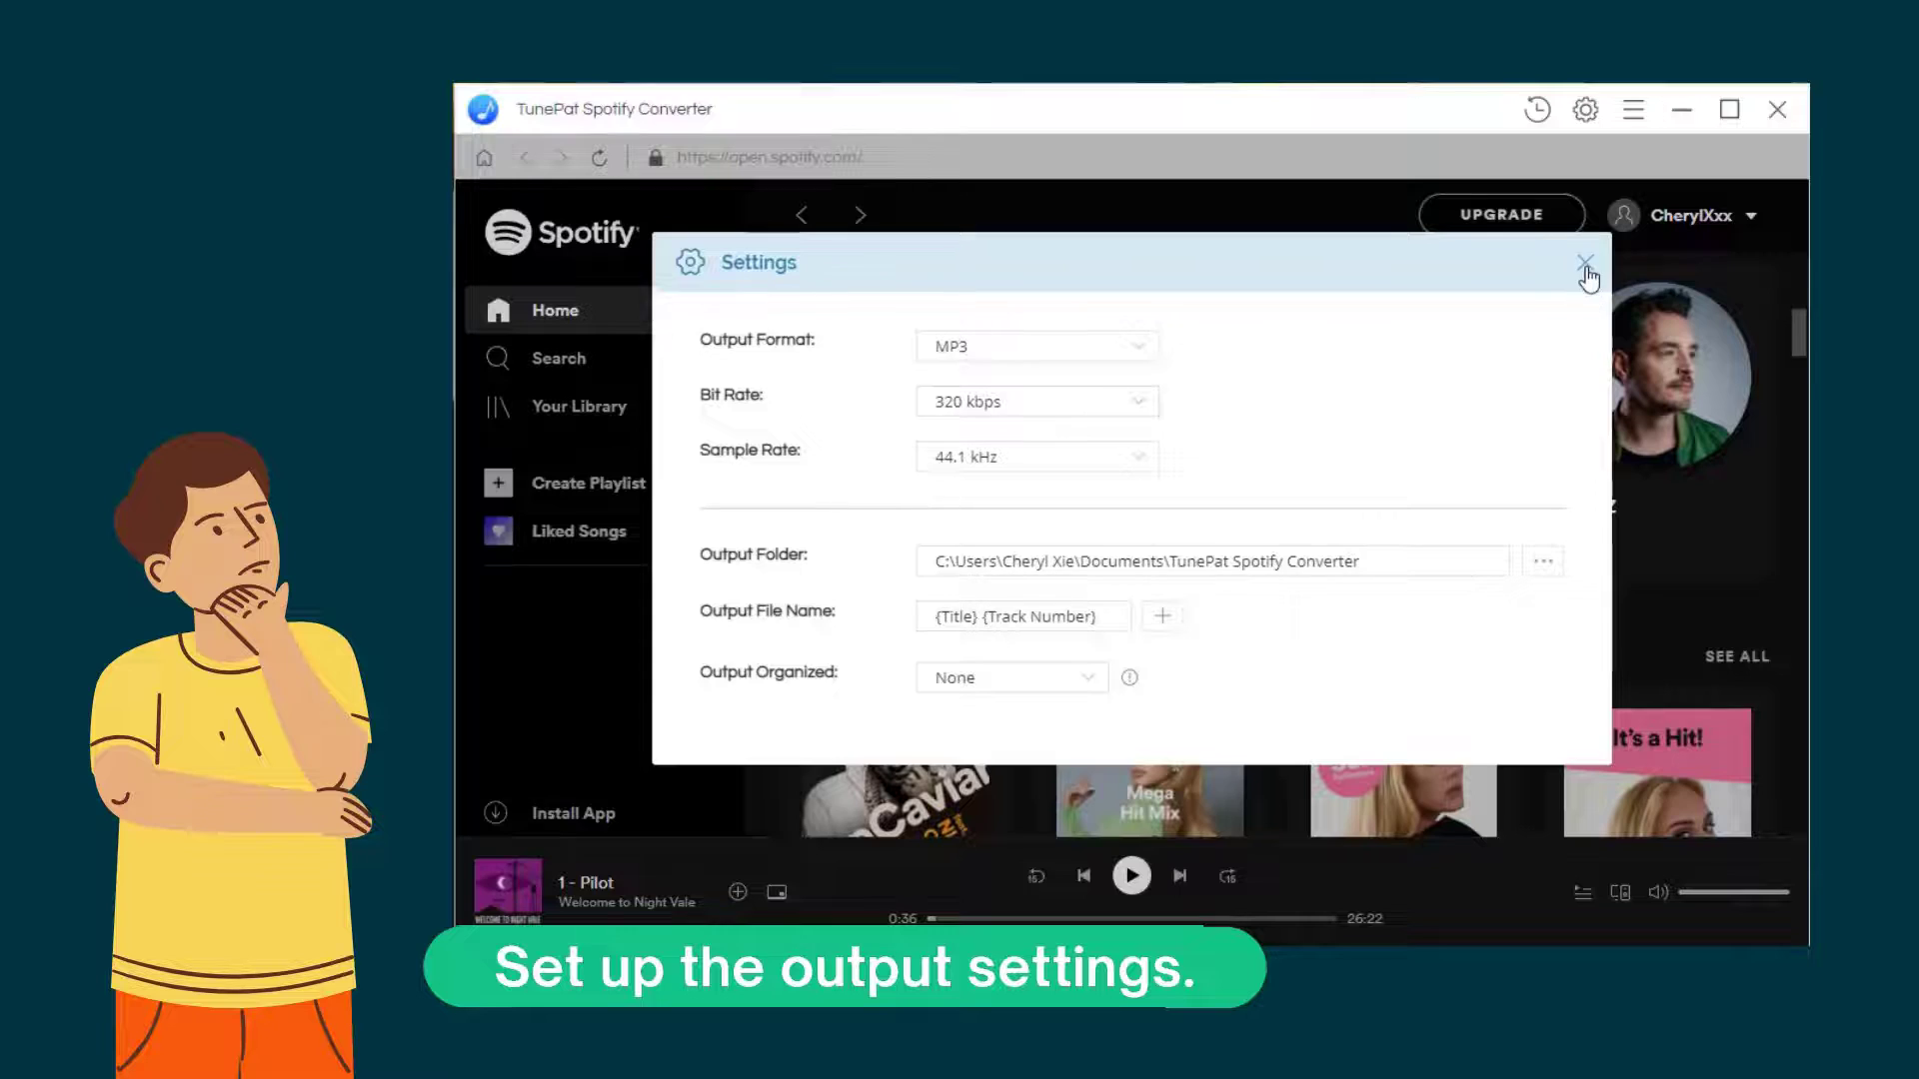
{"action": "left_click", "coordinate": [1587, 262]}
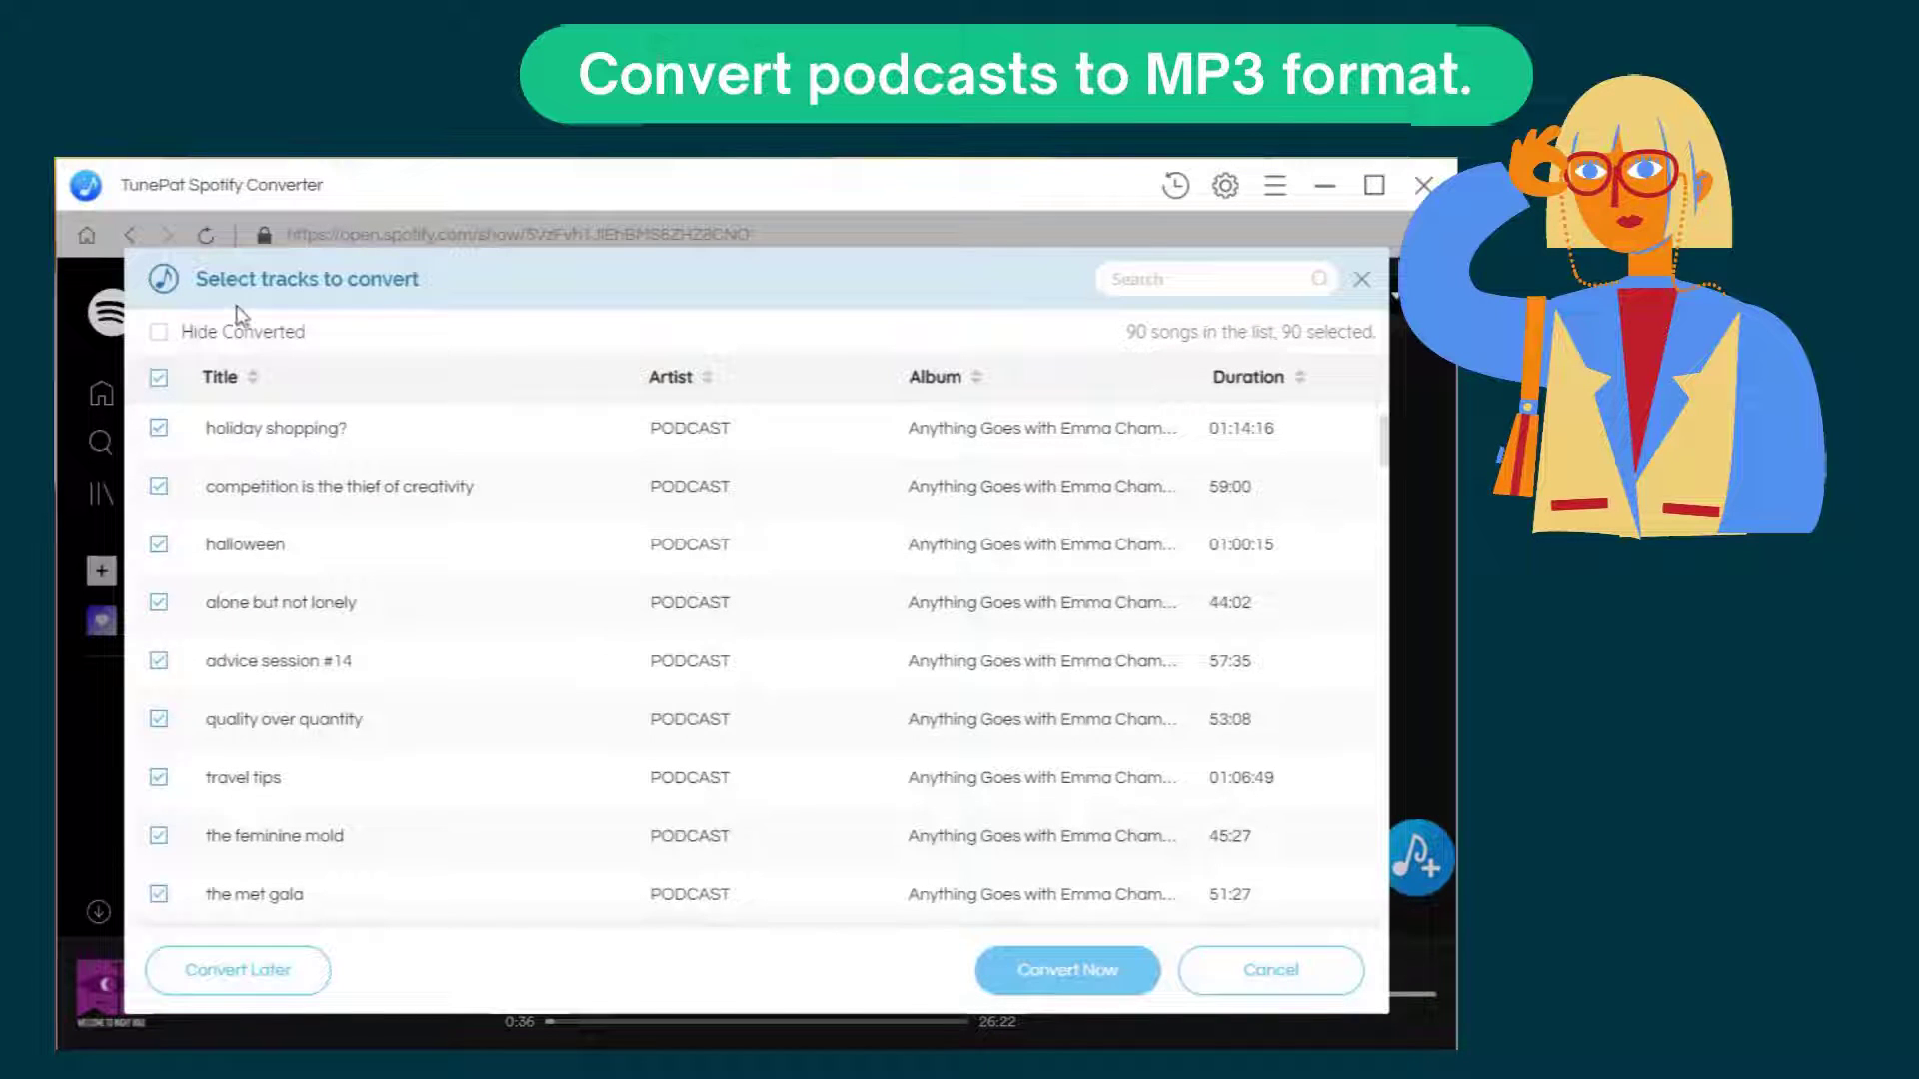
- Hide converted episodes, select the three chosen episodes and start converting them
{"action": "left_click", "coordinate": [160, 332]}
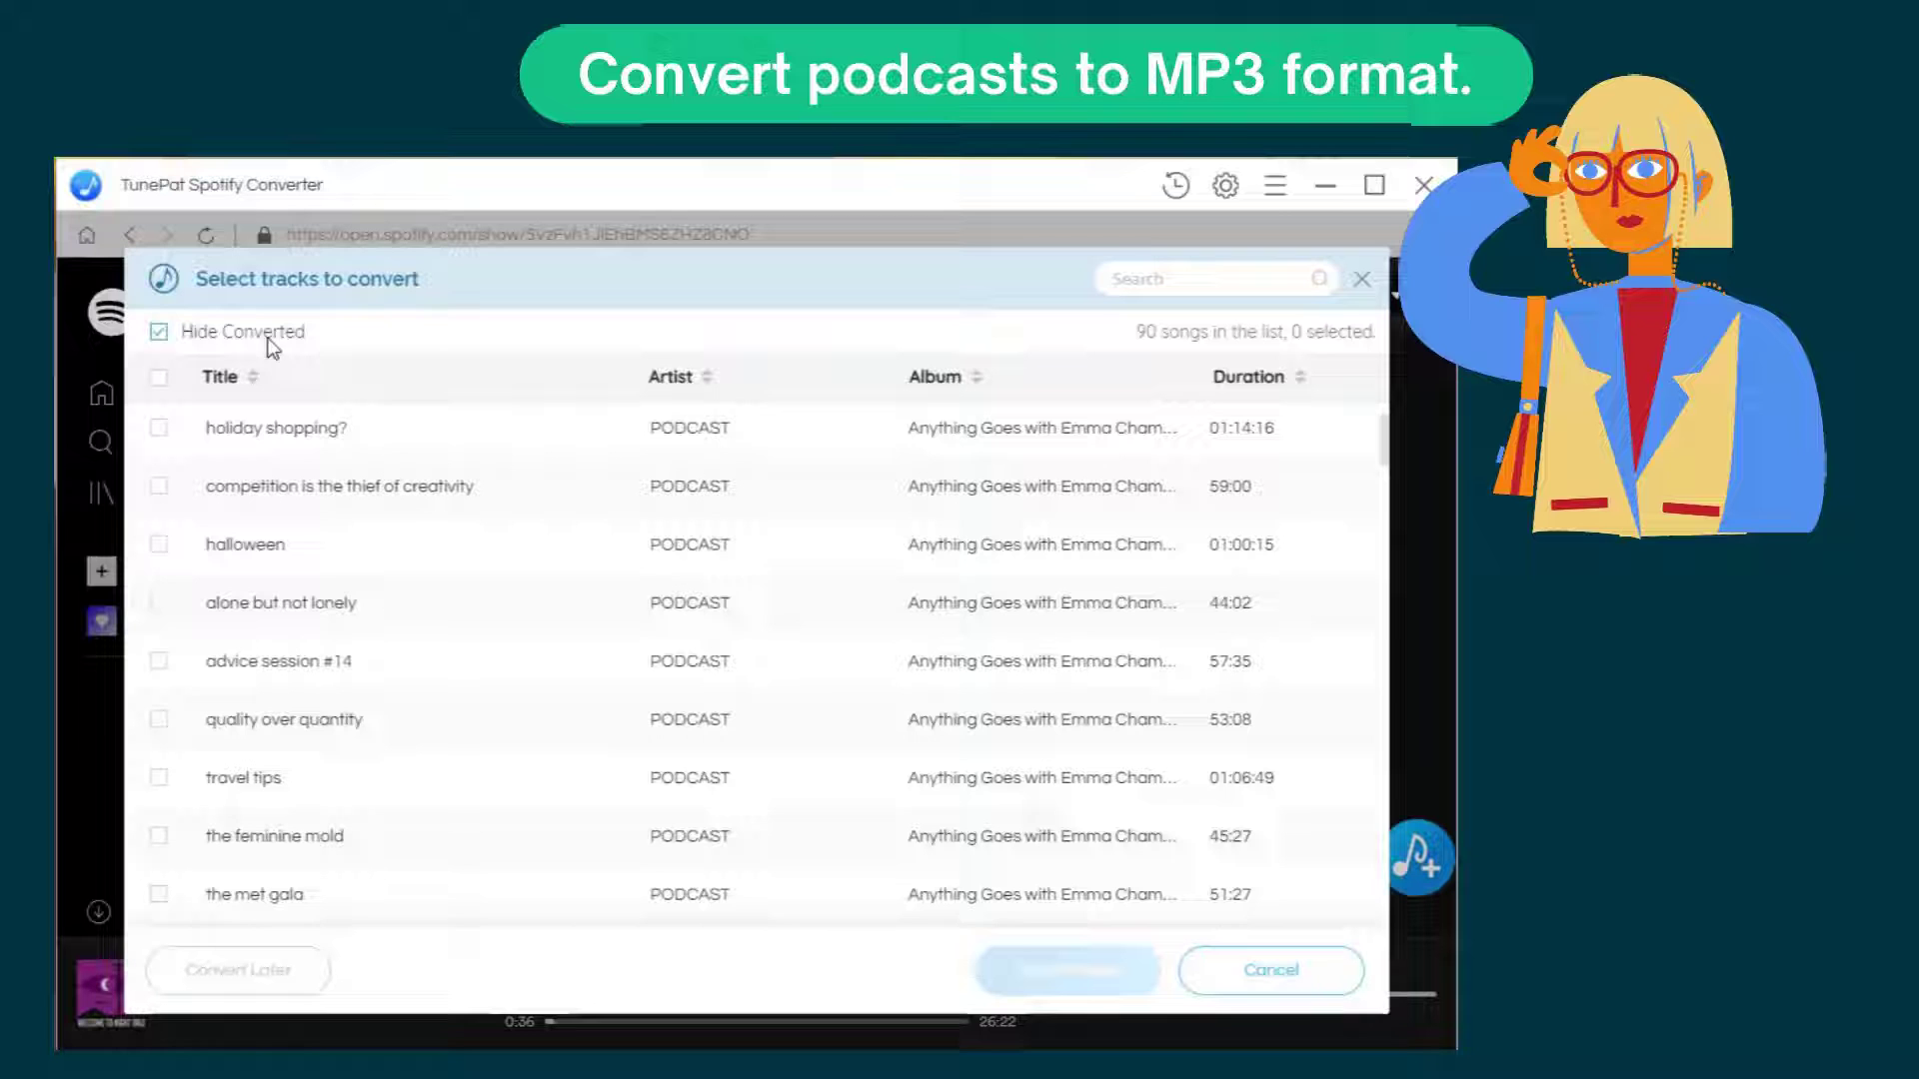
{"action": "scroll", "scroll_direction": "down", "scroll_amount": 3}
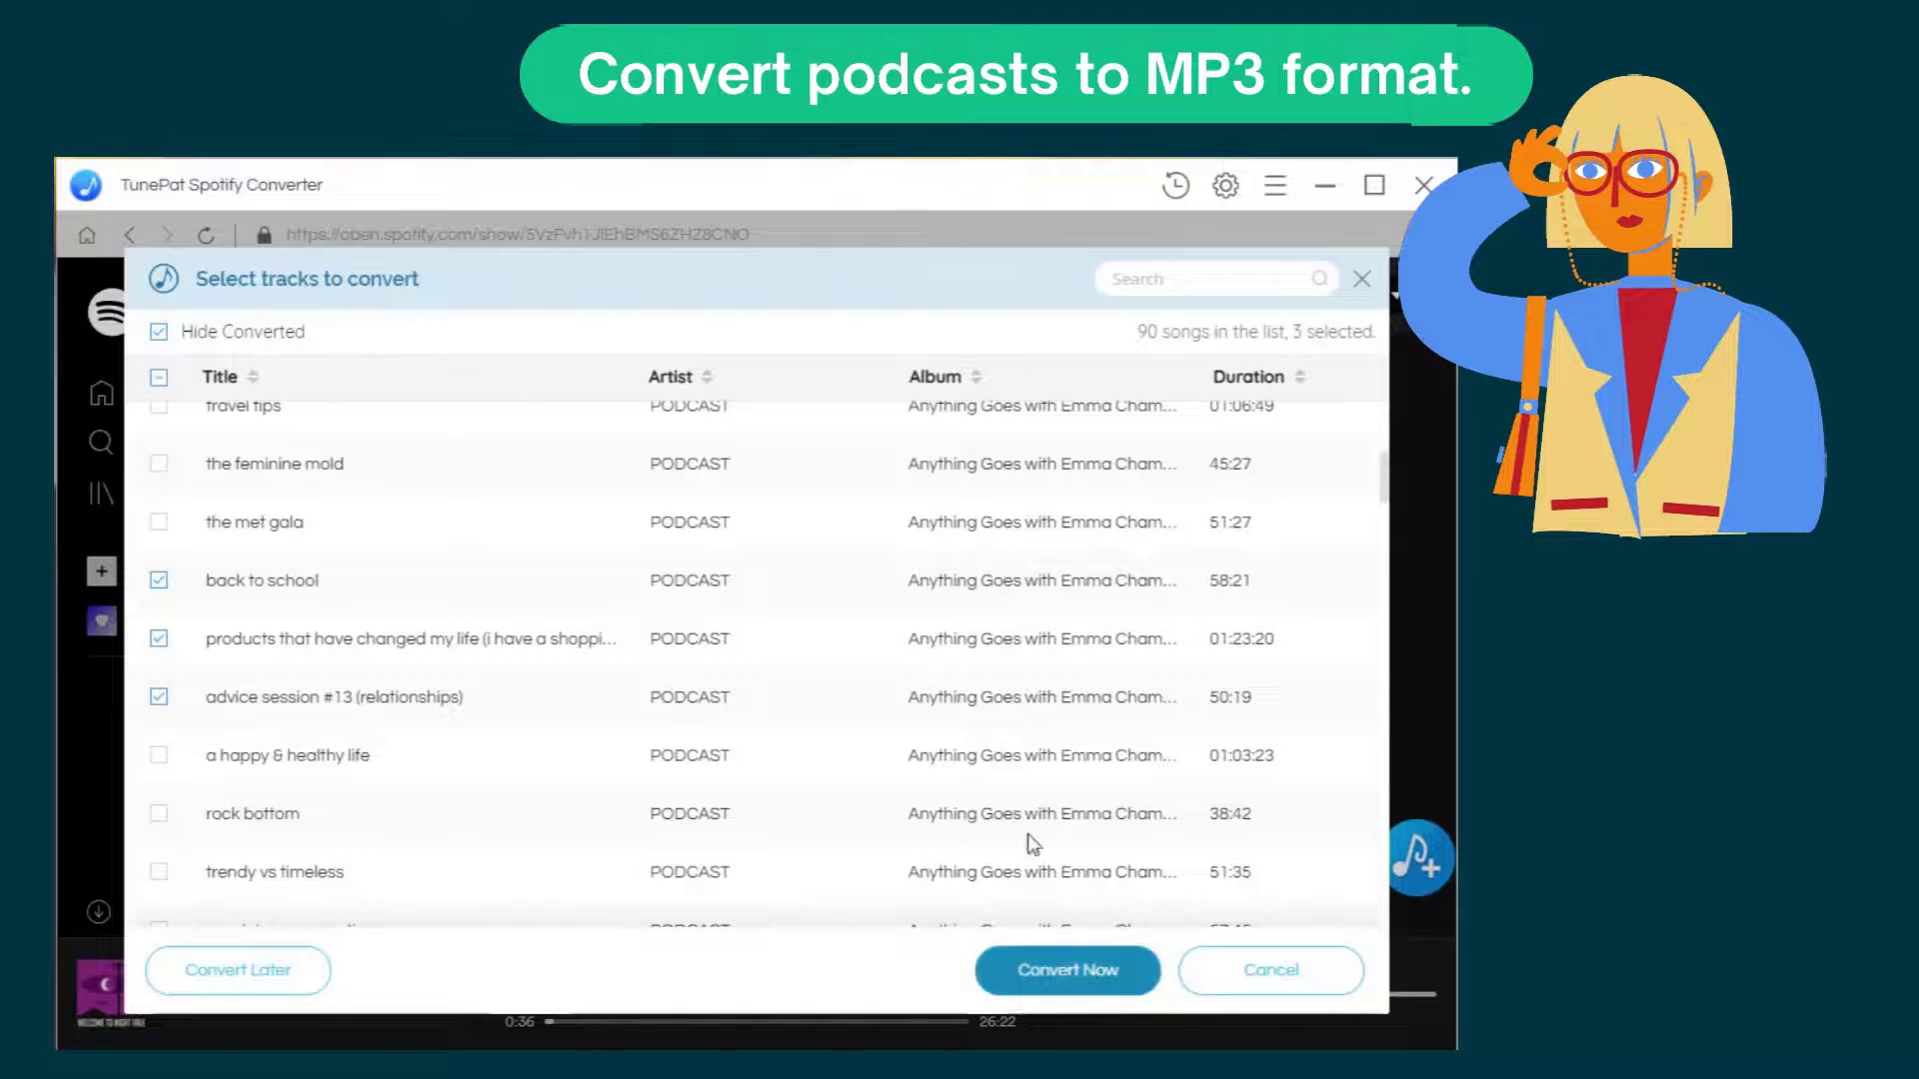
{"action": "left_click", "coordinate": [1065, 970]}
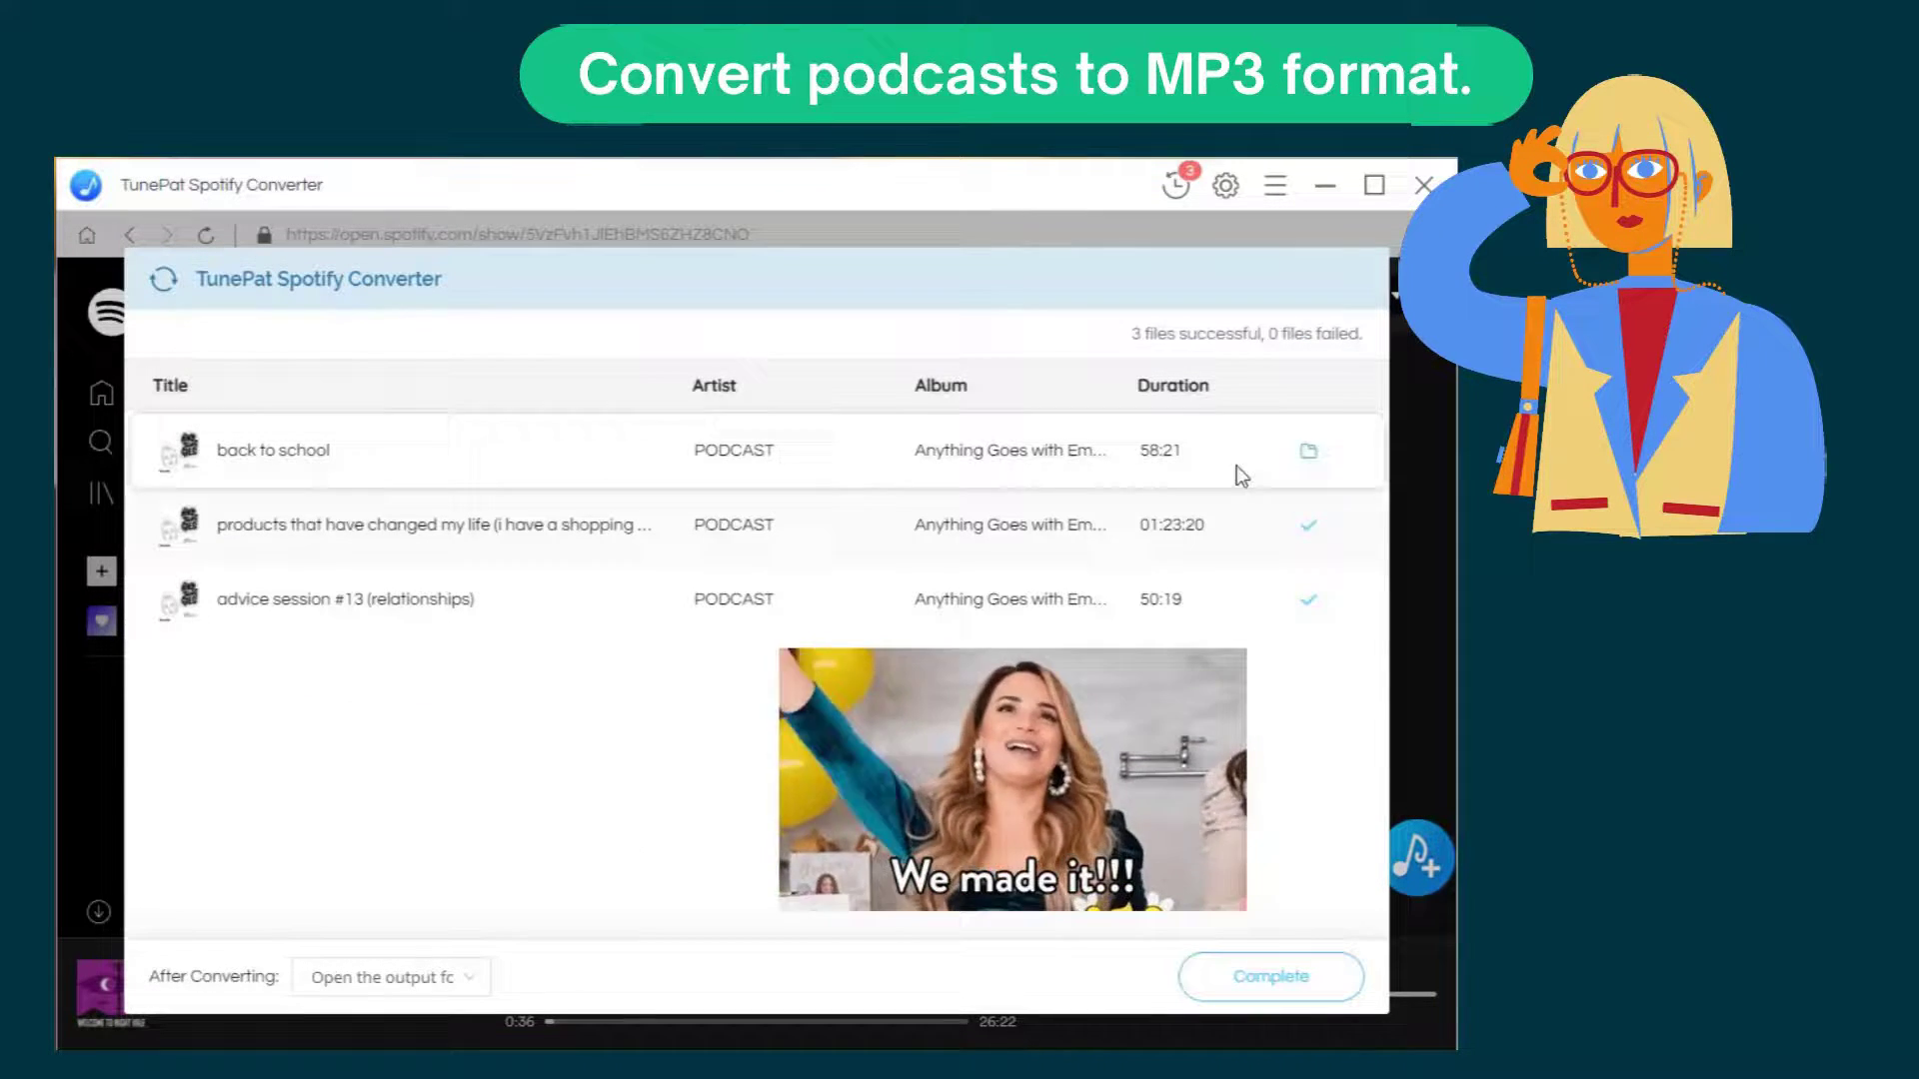
- Show Properties of back to school.mp3 in the TunePat output folder, confirming a 136 MB MP3
{"action": "left_click", "coordinate": [1307, 450]}
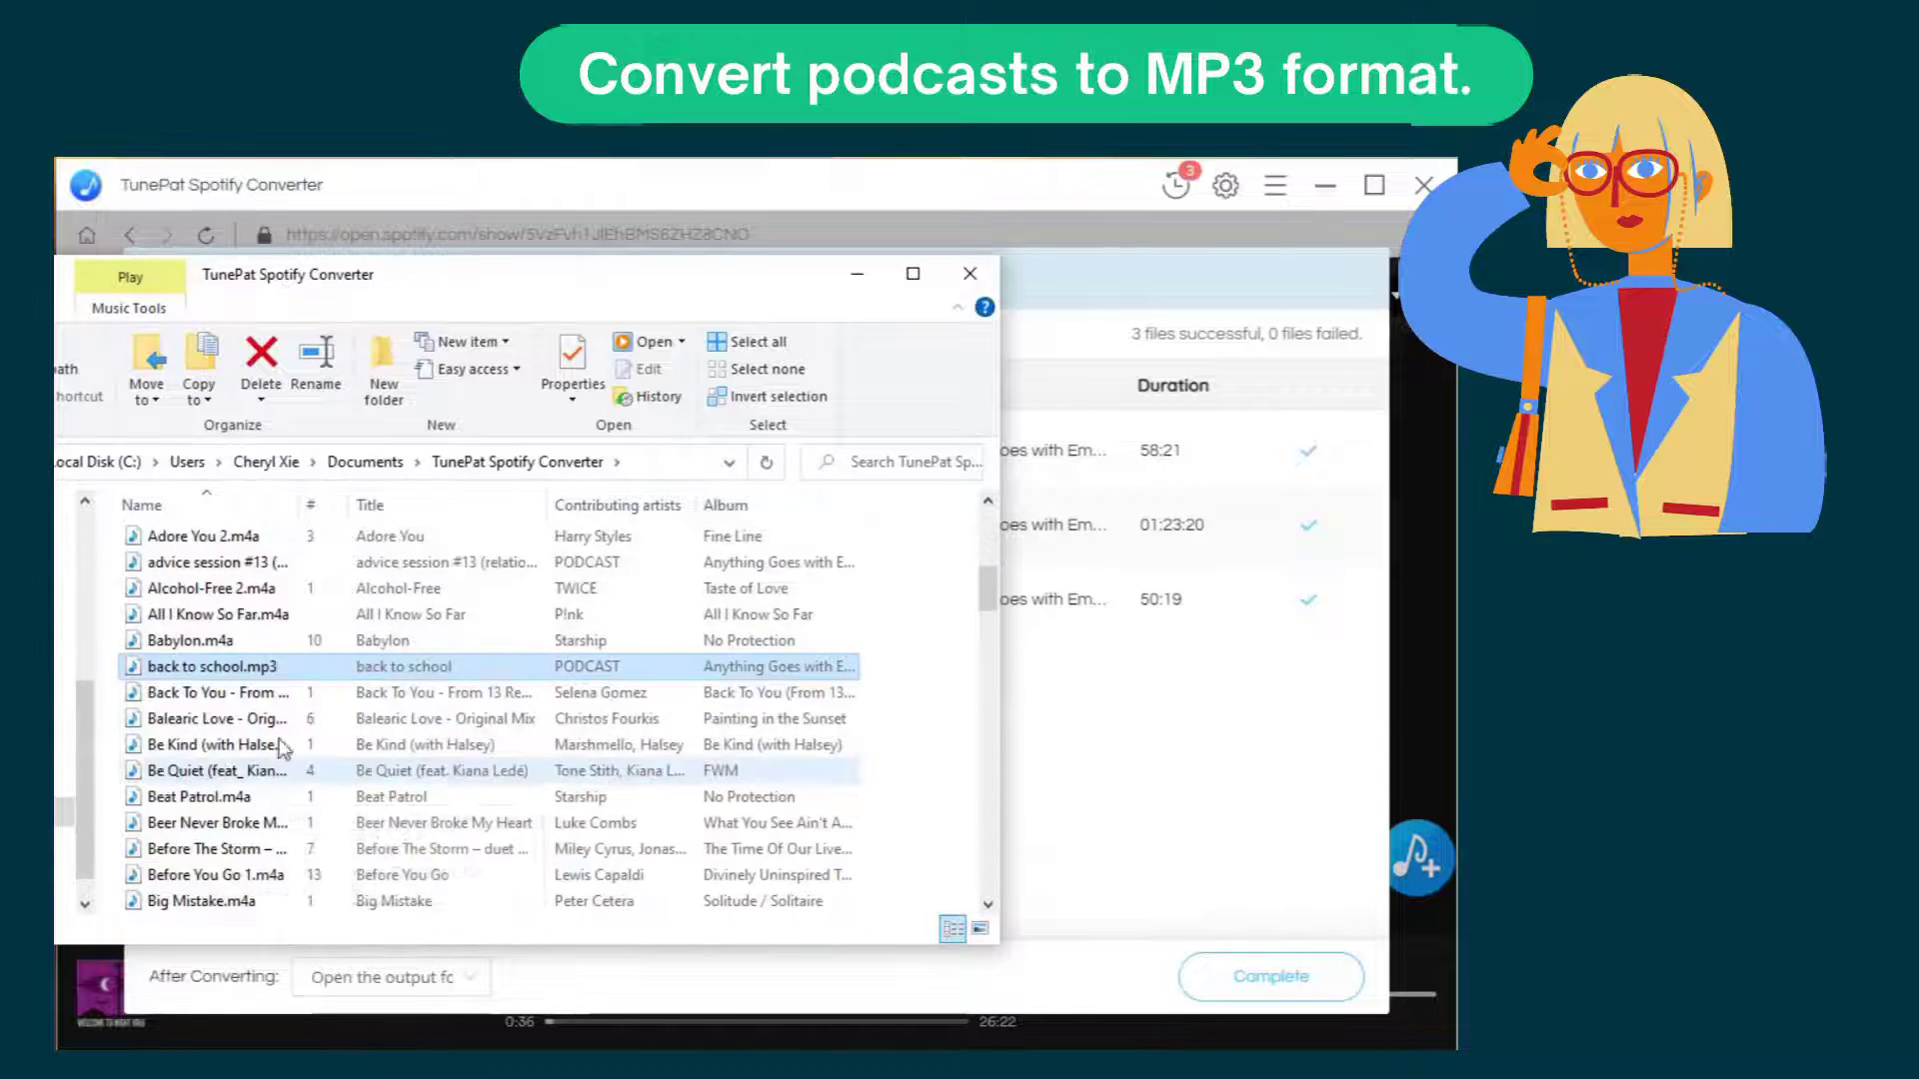
{"action": "right_click", "coordinate": [206, 666]}
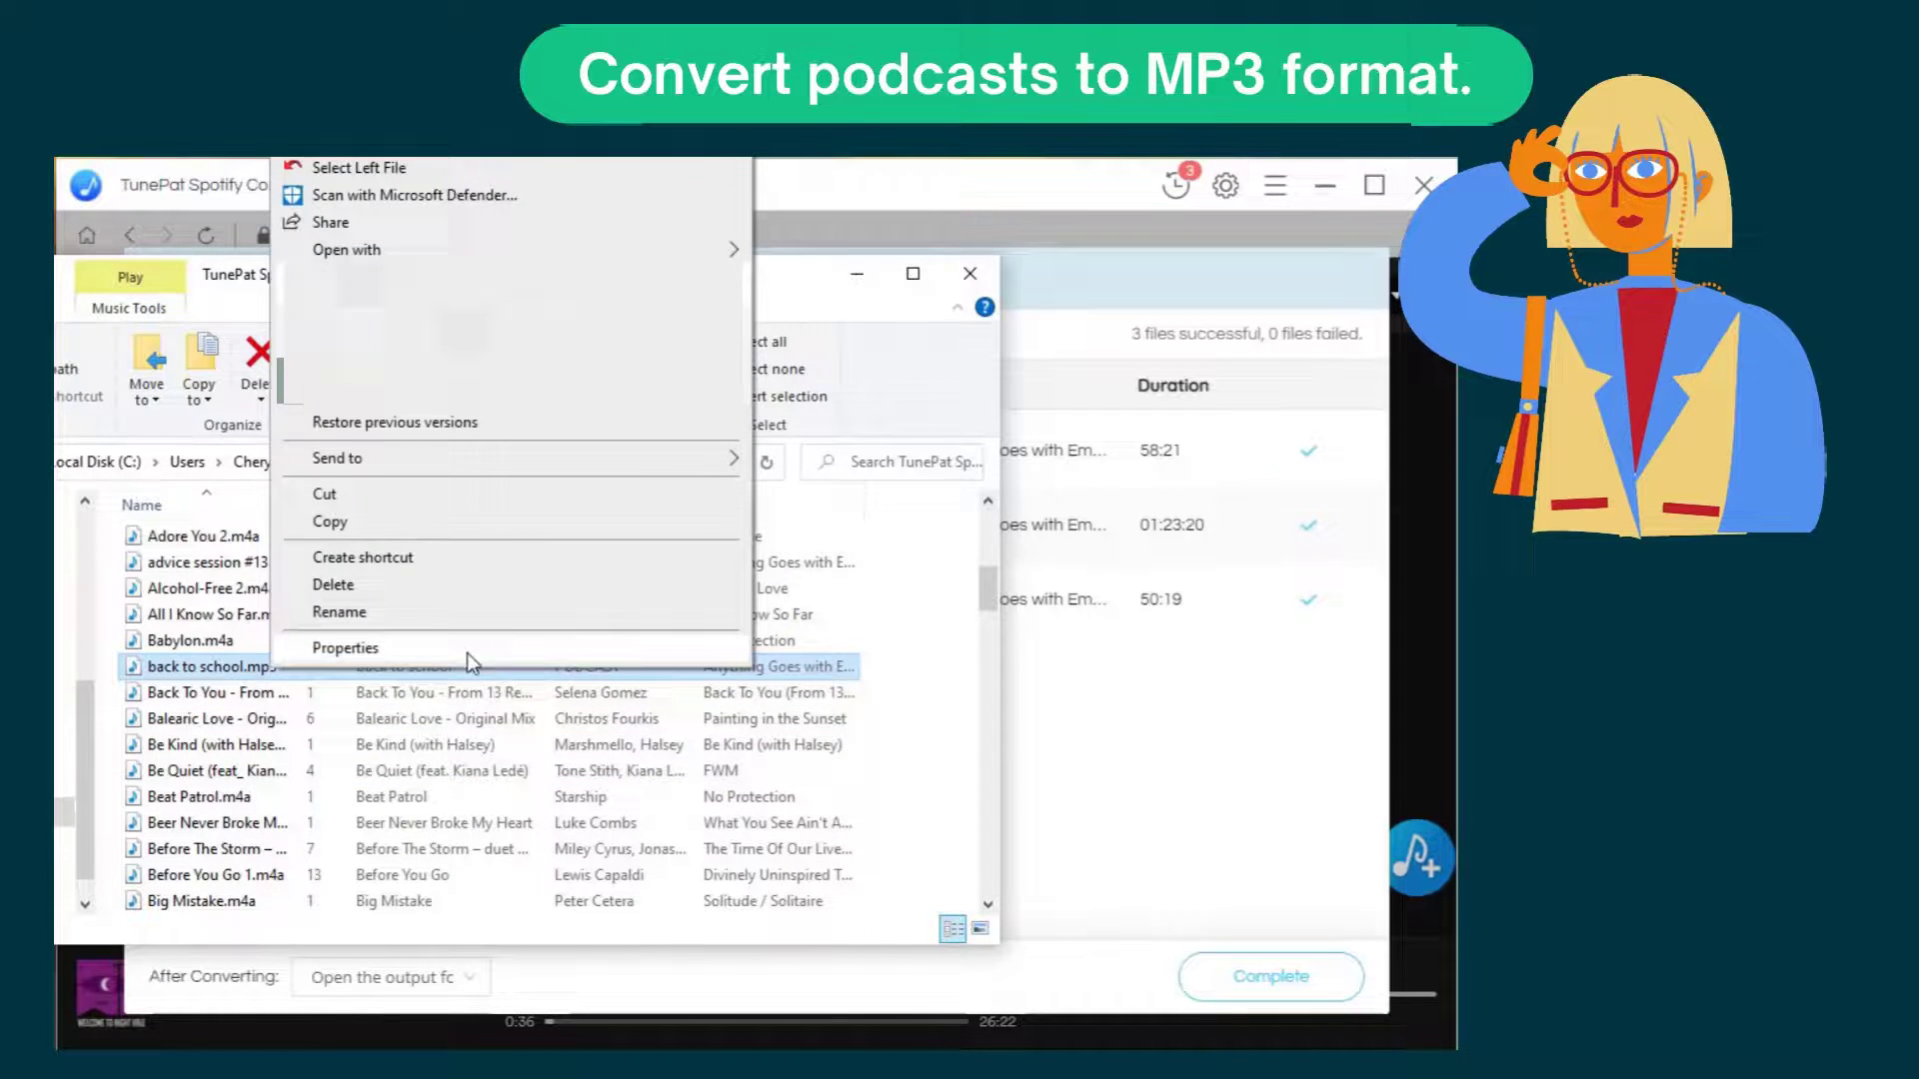
{"action": "left_click", "coordinate": [344, 648]}
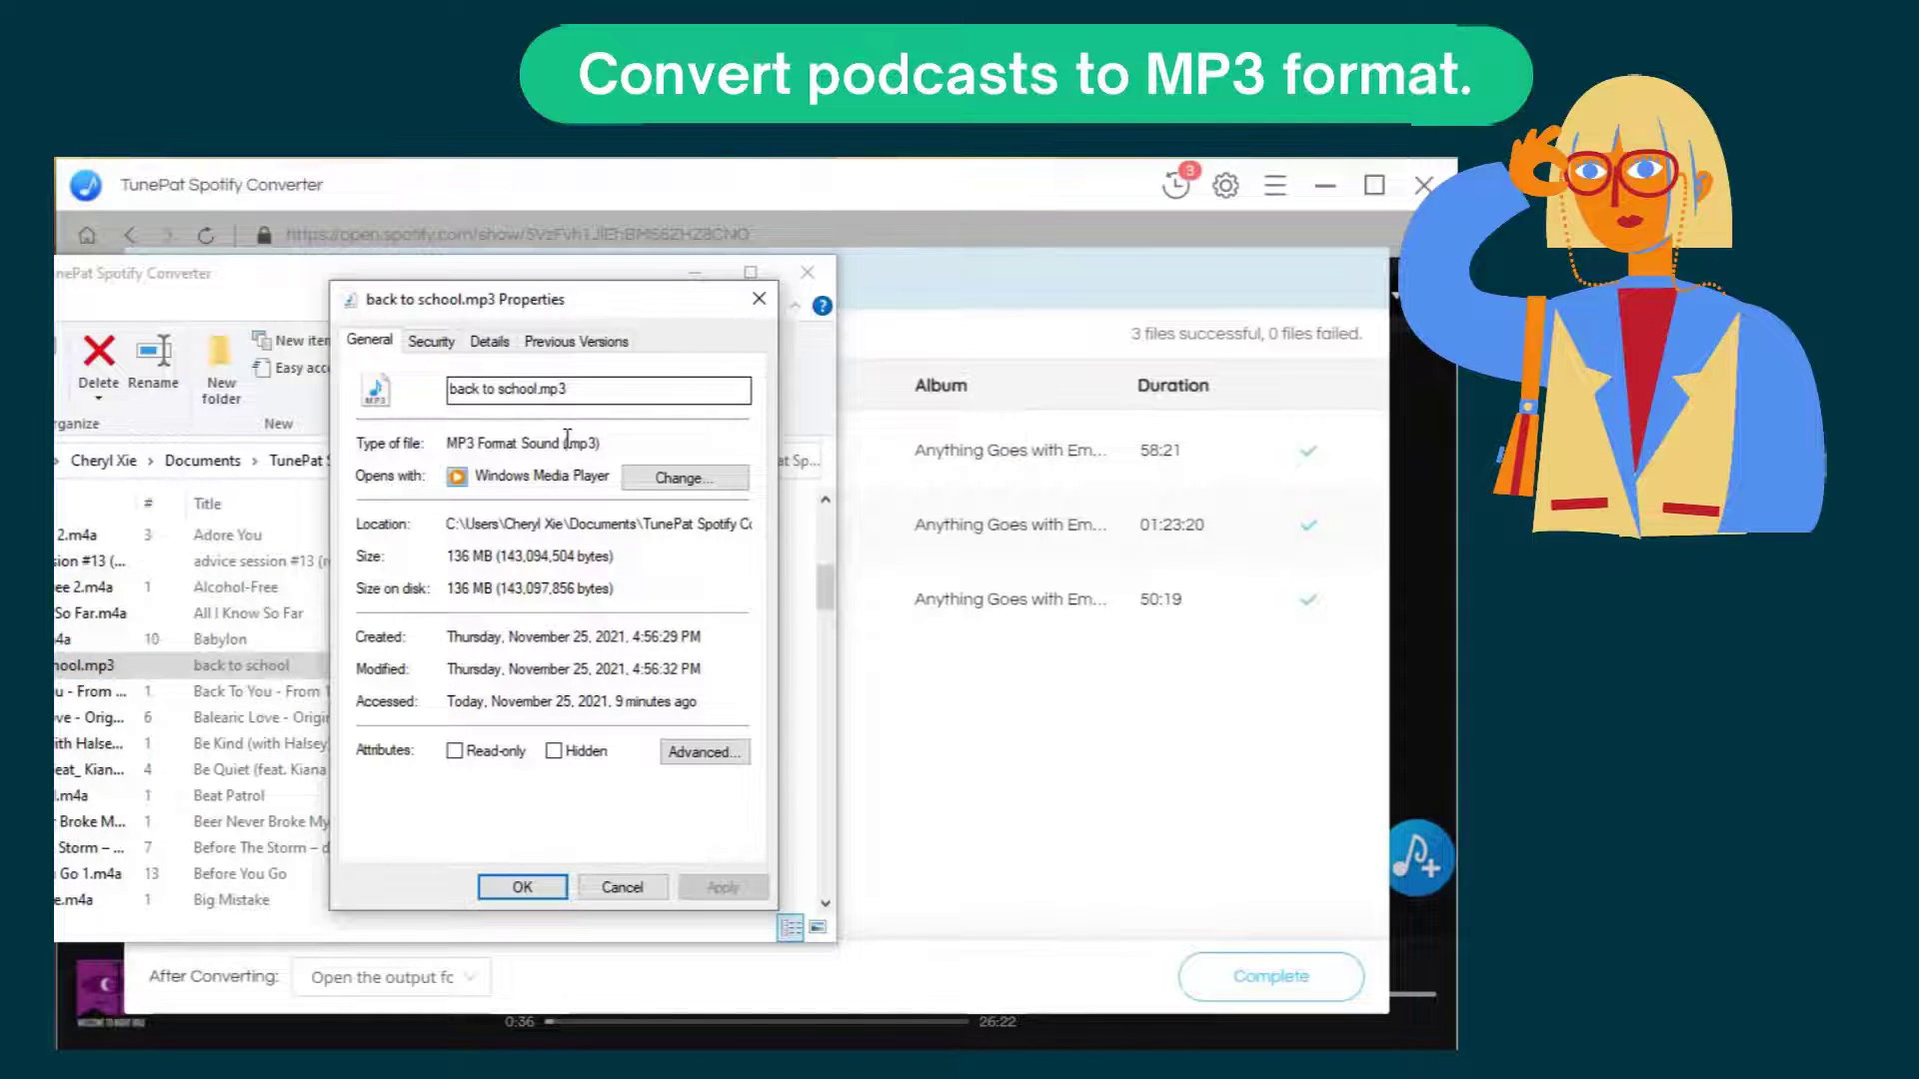